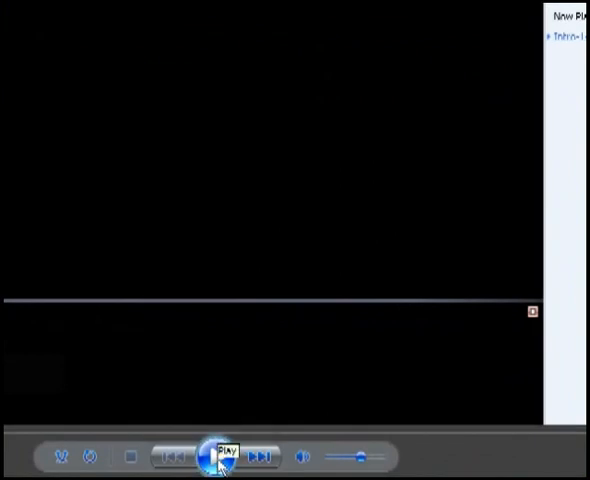
# Play the loaded 3ds Max tutorial video in Windows Media Player
pyautogui.click(222, 456)
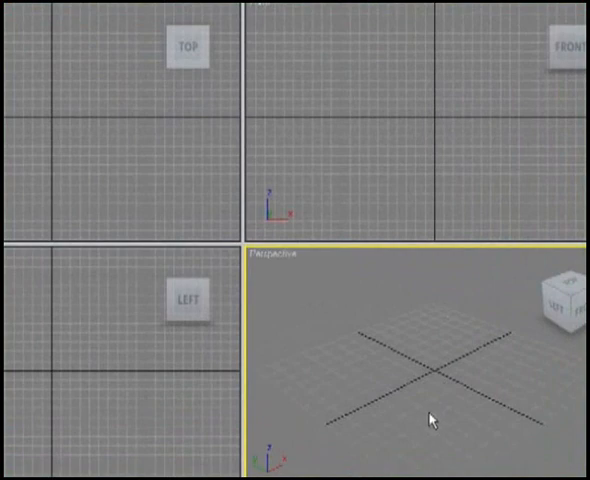
pyautogui.moveTo(470, 340)
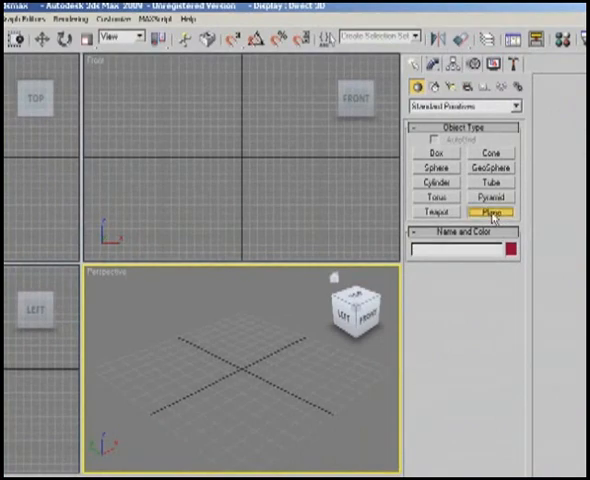
# Choose the Standard Primitives Plane tool to create Plane01 in the Perspective view
pyautogui.click(495, 215)
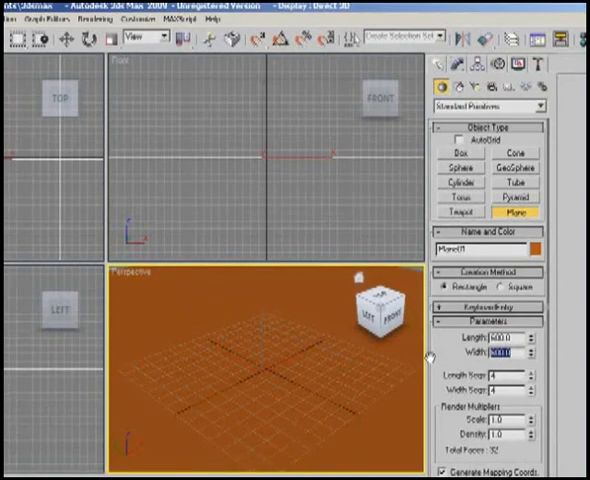
pyautogui.moveTo(443, 364)
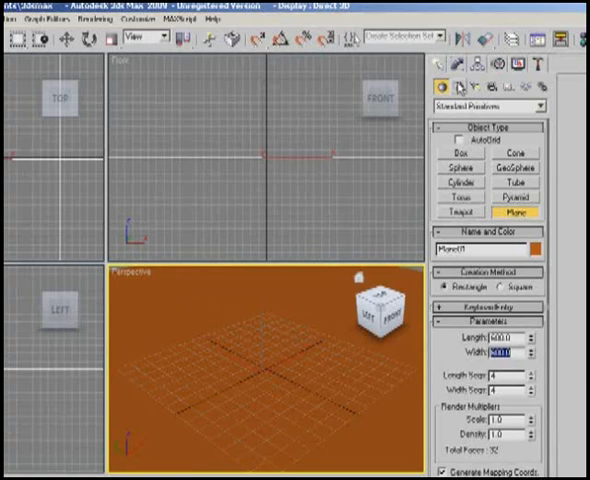
# Create a Text spline in the Front view and change its wording to JAX
pyautogui.click(455, 90)
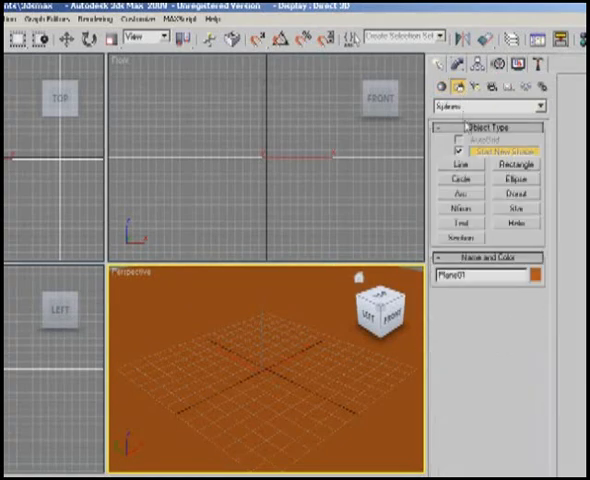
pyautogui.click(458, 224)
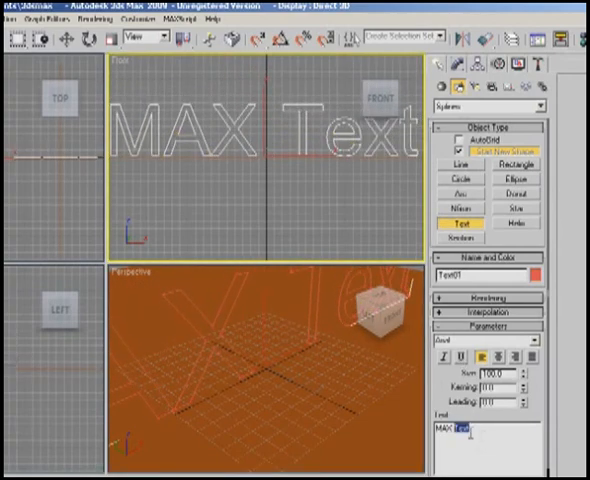
pyautogui.write('JAX')
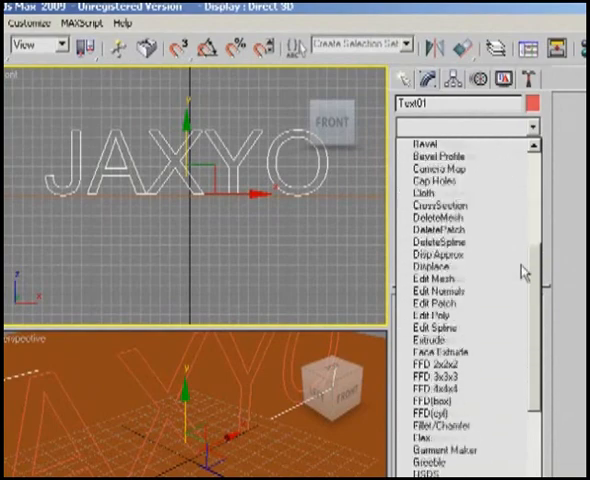
# Scroll the Modifier List down to reach Extrude for the JAXYO text
pyautogui.scroll(-3)
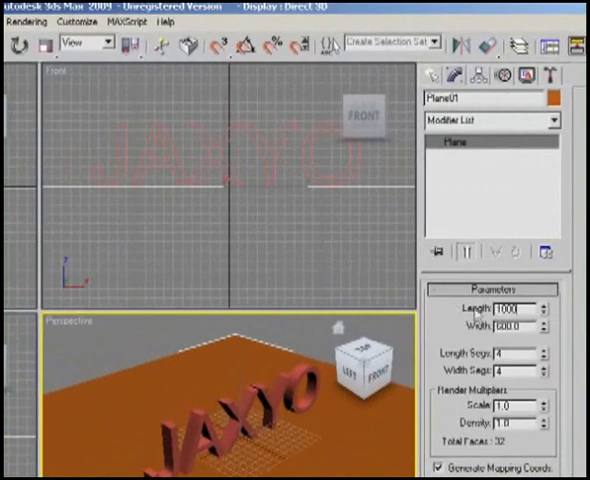
# Enter 1000 for Plane01's Length and Width parameters
pyautogui.write('1')
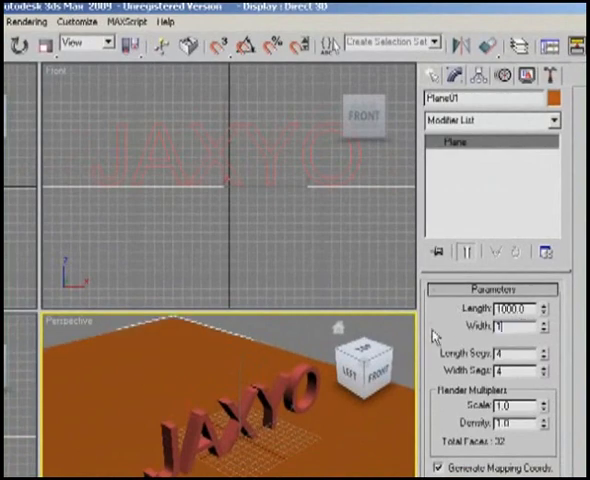
pyautogui.write('10000')
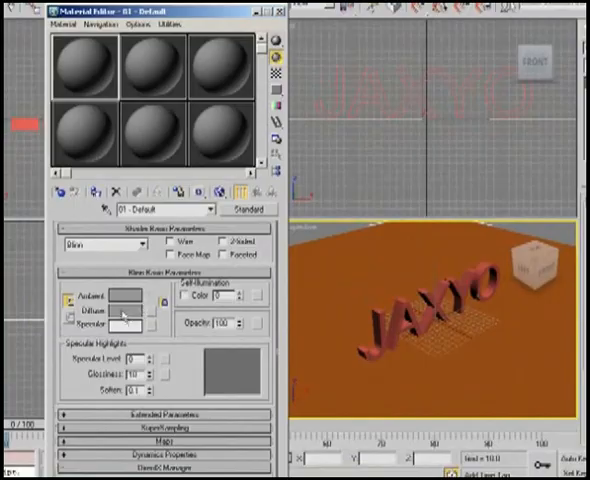
# Set the material's diffuse colour to red and assign it to Text01
pyautogui.click(117, 307)
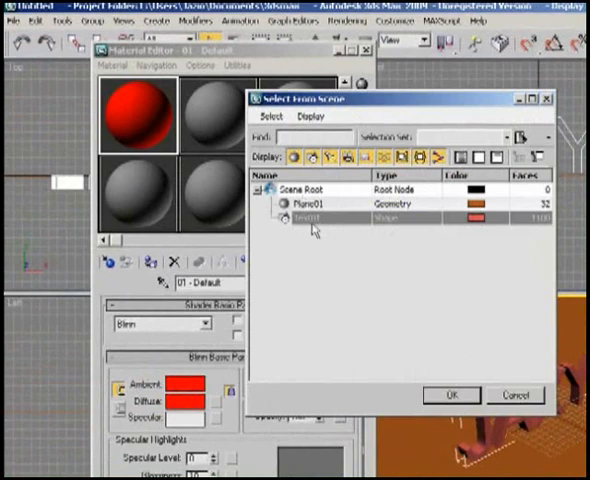
pyautogui.click(450, 395)
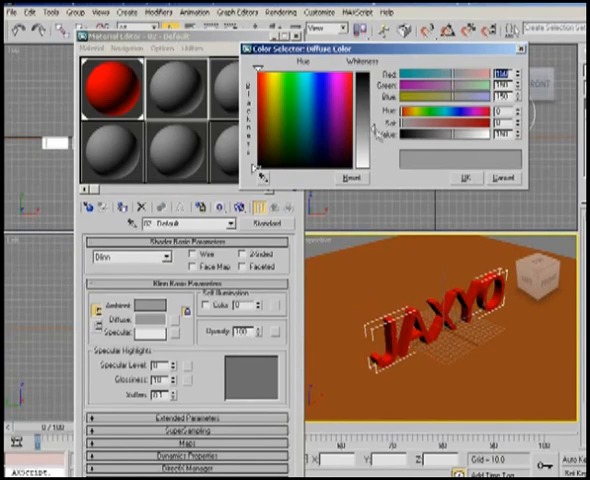
# Set the second material's diffuse colour to white and apply it to Plane01
pyautogui.click(463, 177)
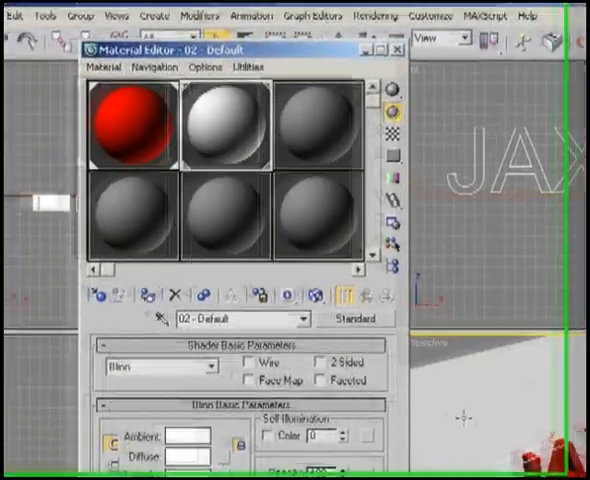
pyautogui.click(401, 50)
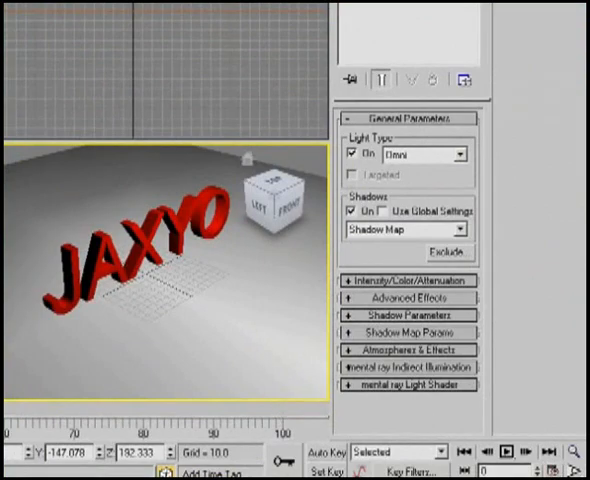
# Open Time Configuration, showing the 100-frame NTSC animation length
pyautogui.click(558, 451)
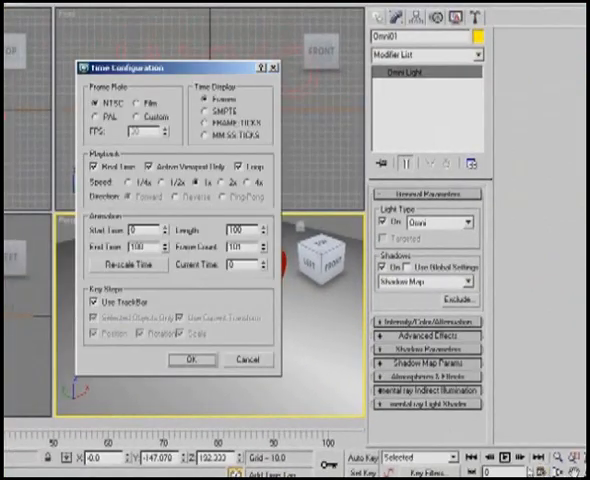